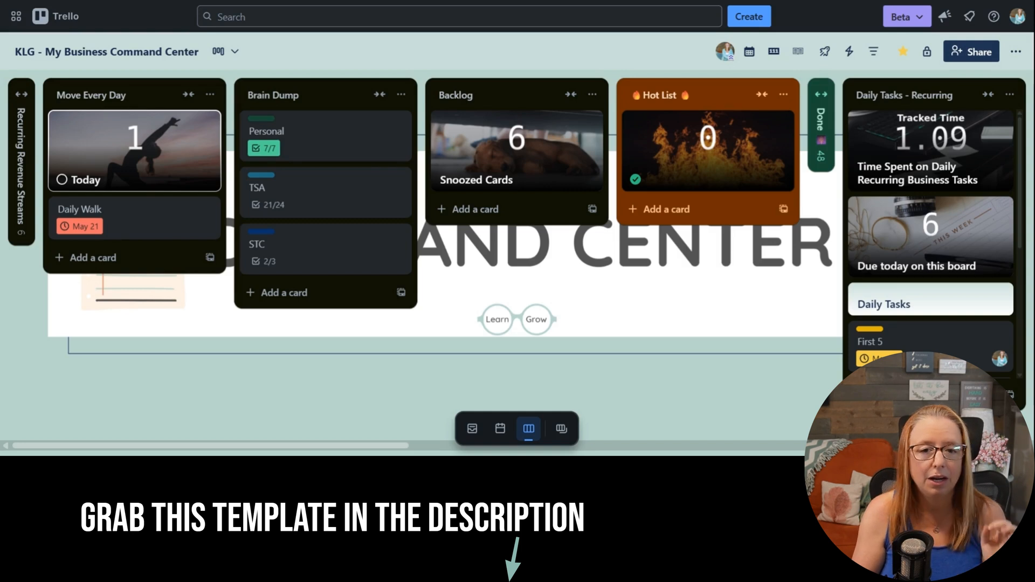
mouse_move(132, 218)
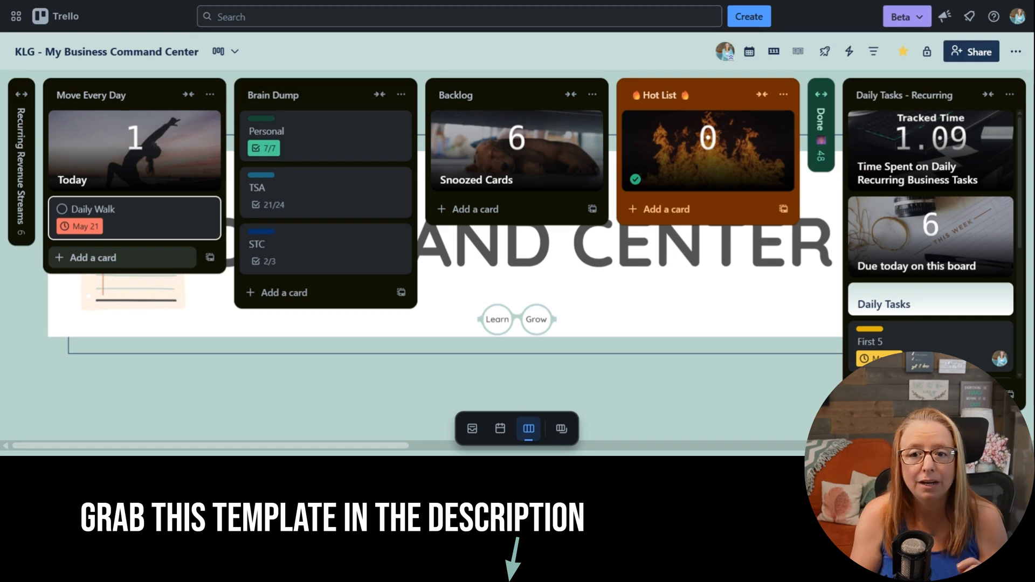
Step: Browse across the board's recurring task lists and show the Inbox cards beside the board
scroll(right, 3)
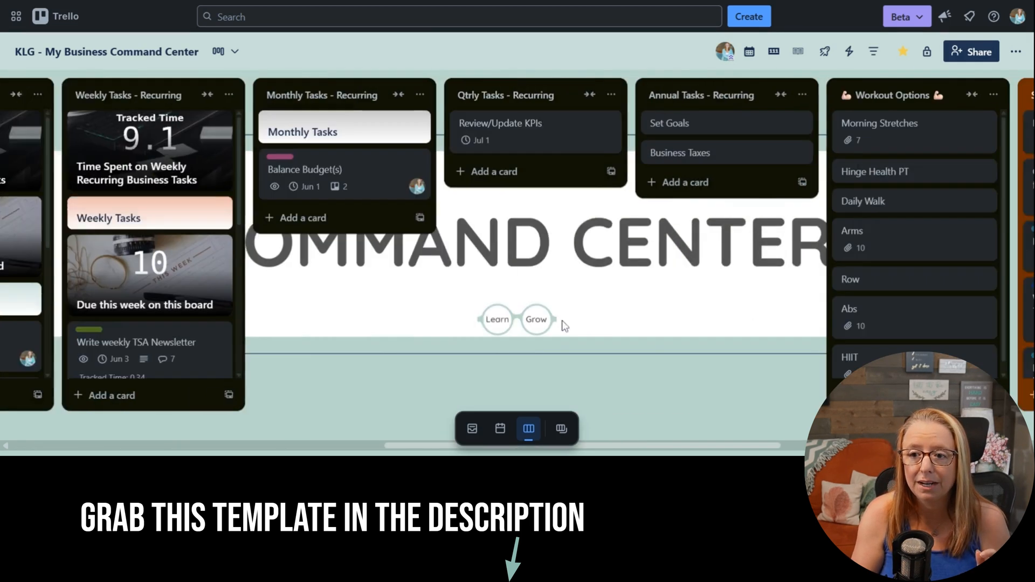
scroll(right, 3)
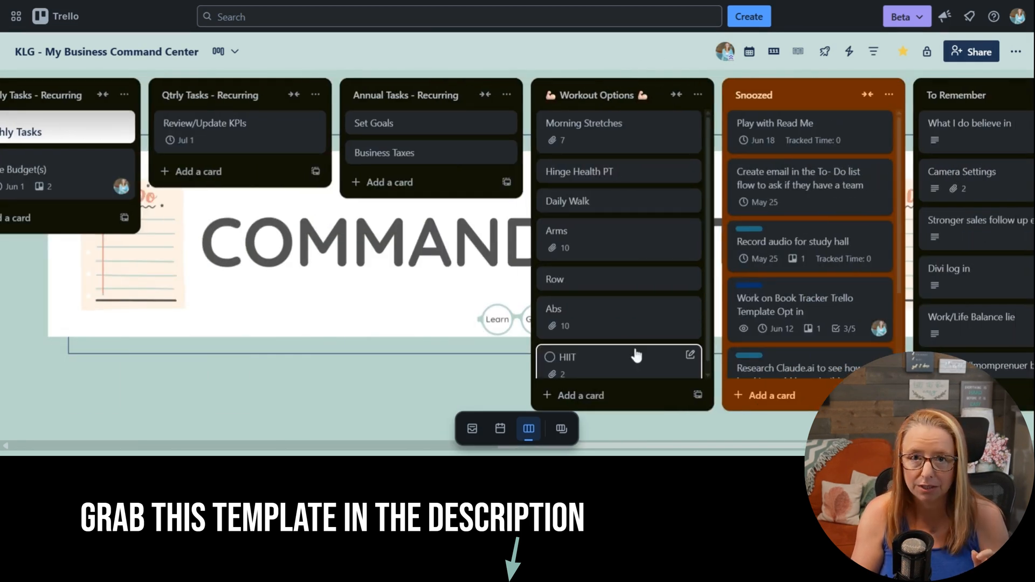
scroll(left, 3)
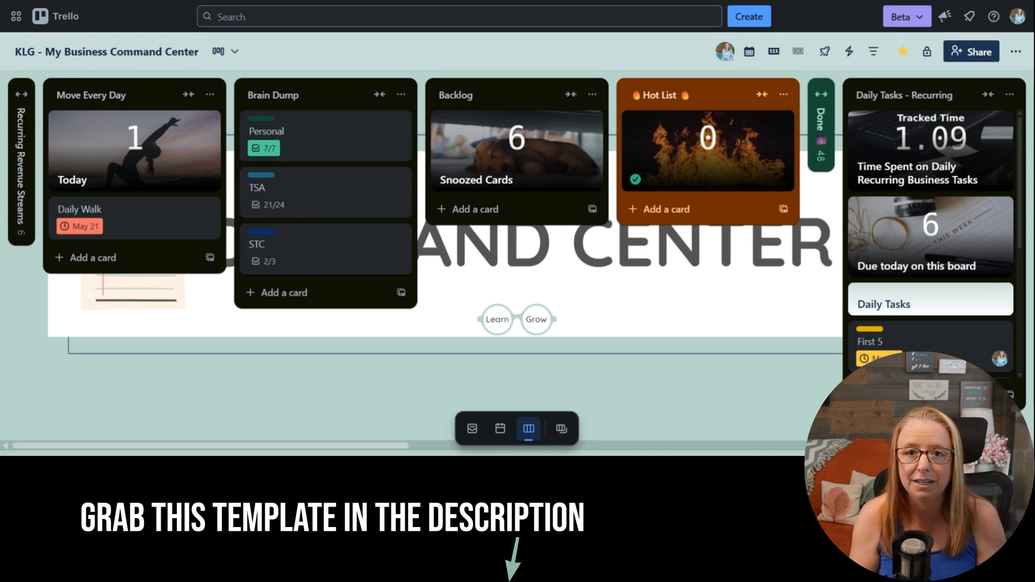
scroll(right, 3)
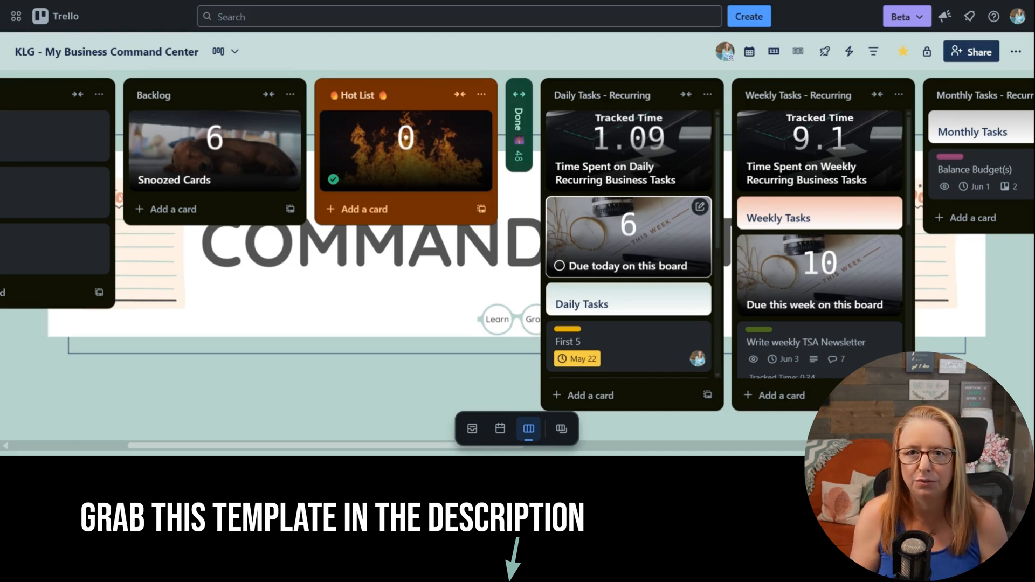
scroll(left, 3)
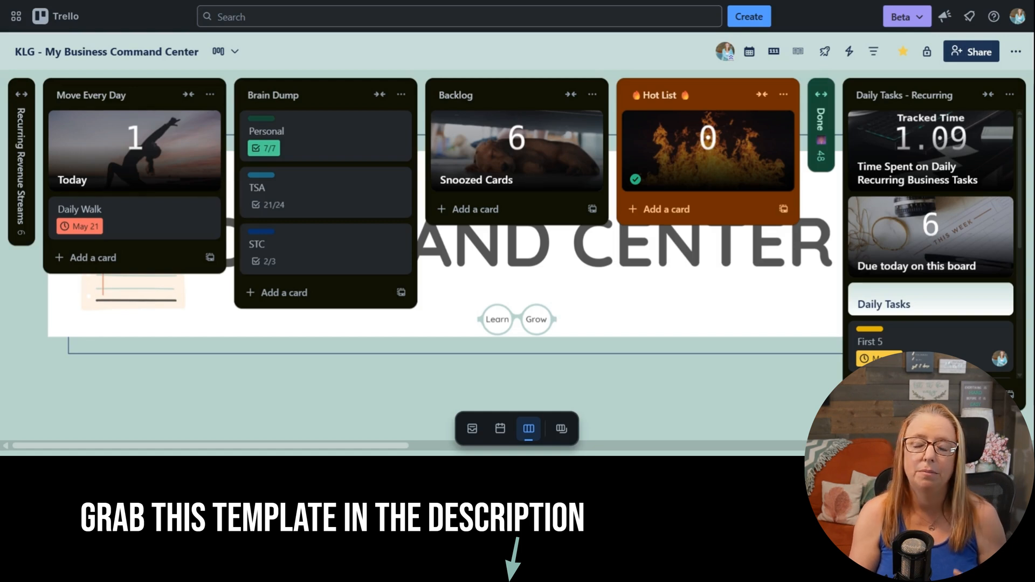
mouse_move(340, 312)
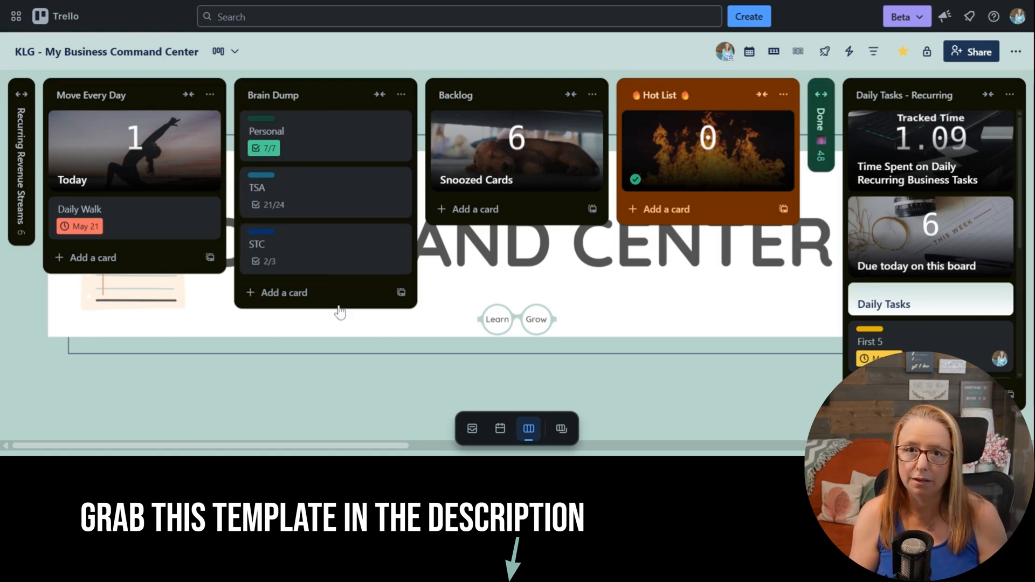
mouse_move(354, 362)
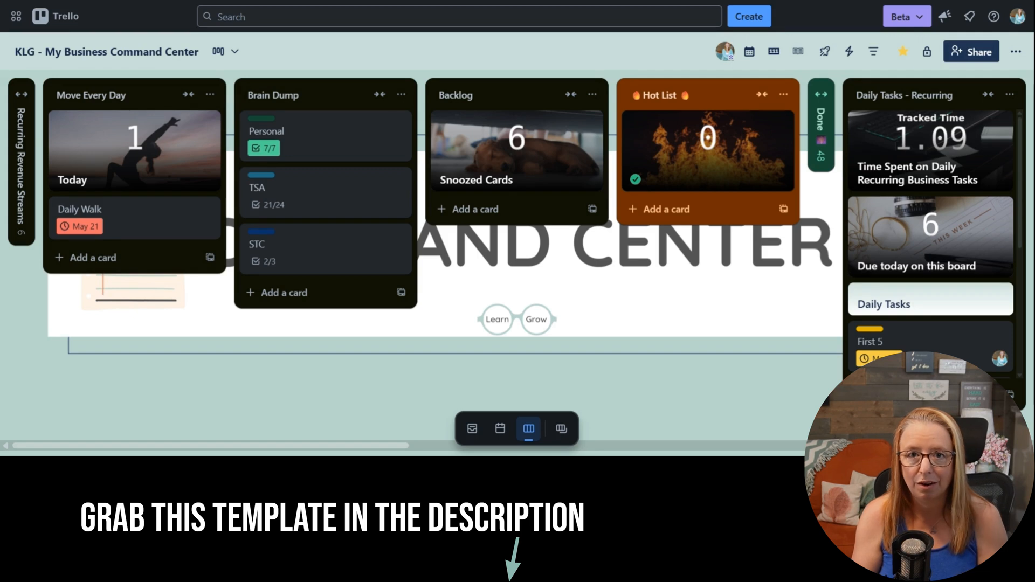
mouse_move(471, 428)
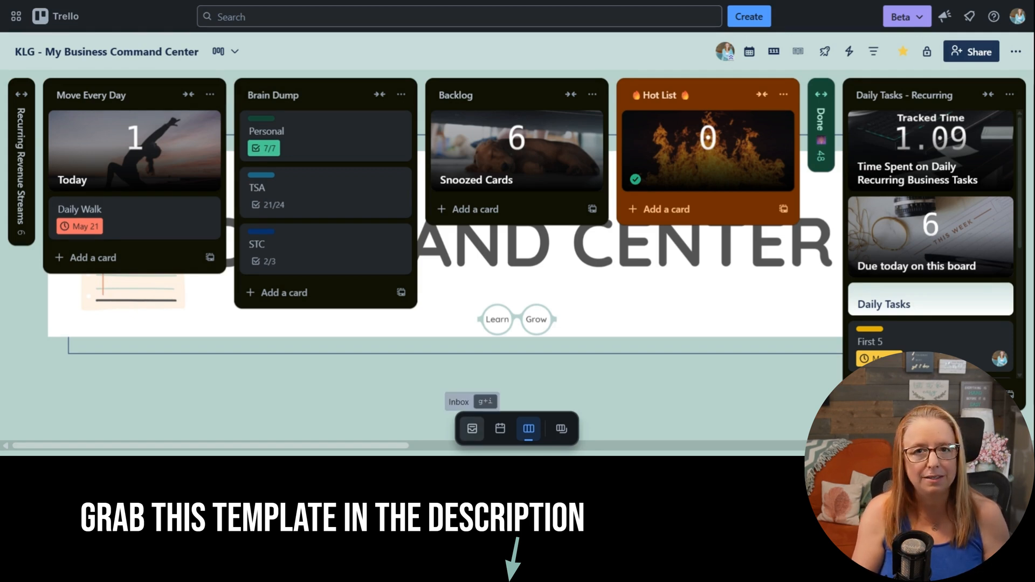
click(471, 428)
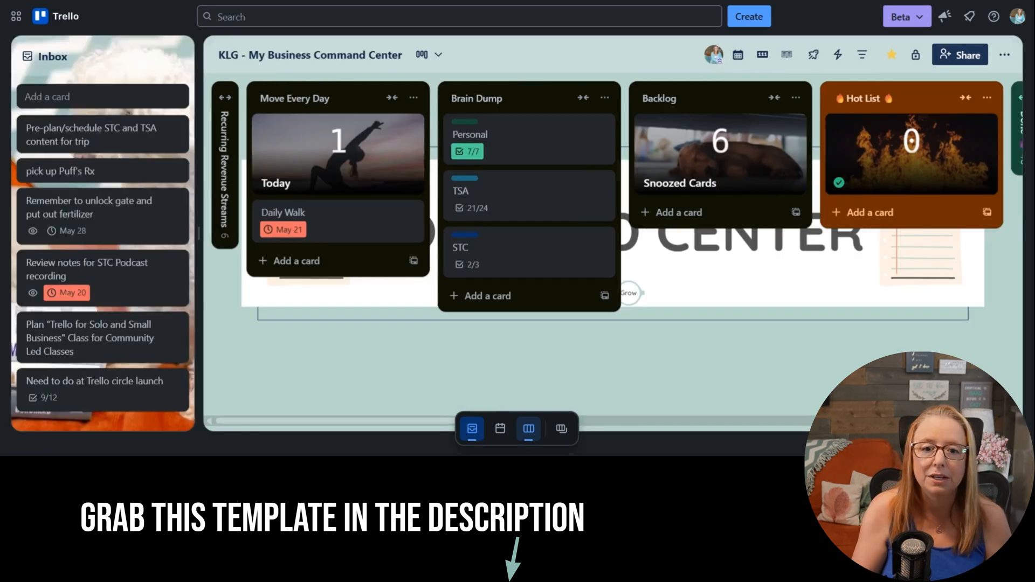
mouse_move(117, 360)
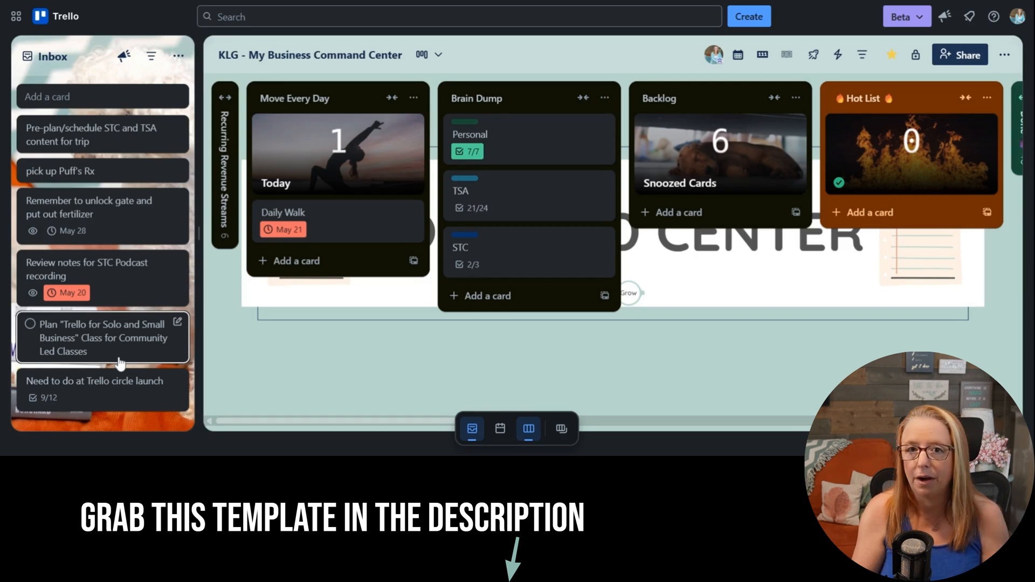
mouse_move(121, 365)
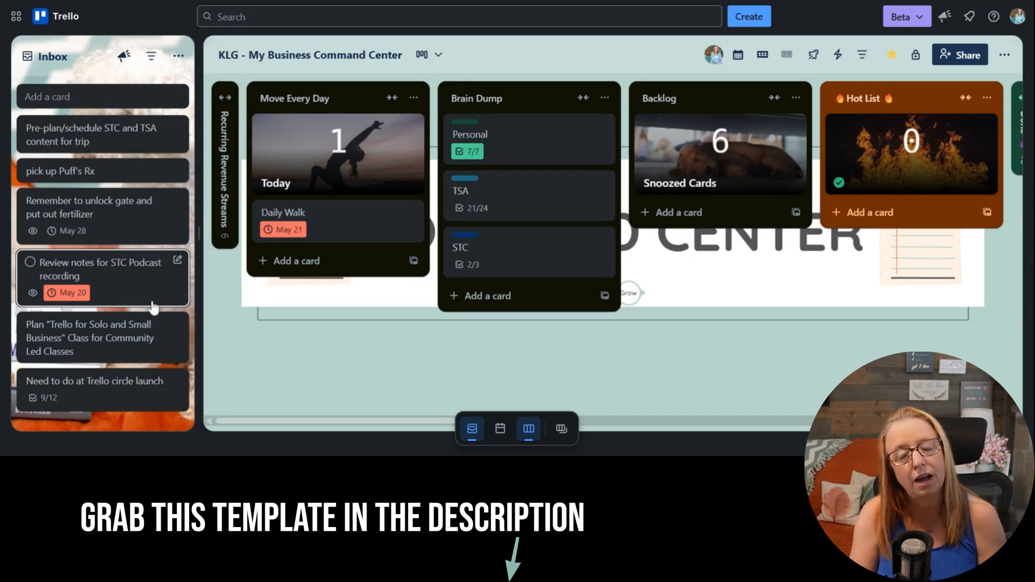
mouse_move(733, 358)
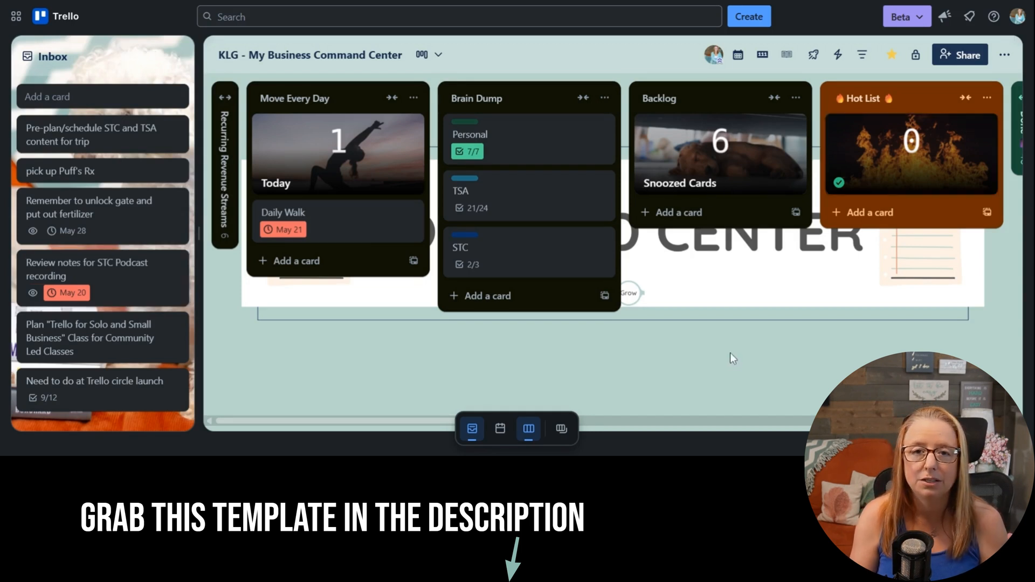
mouse_move(734, 377)
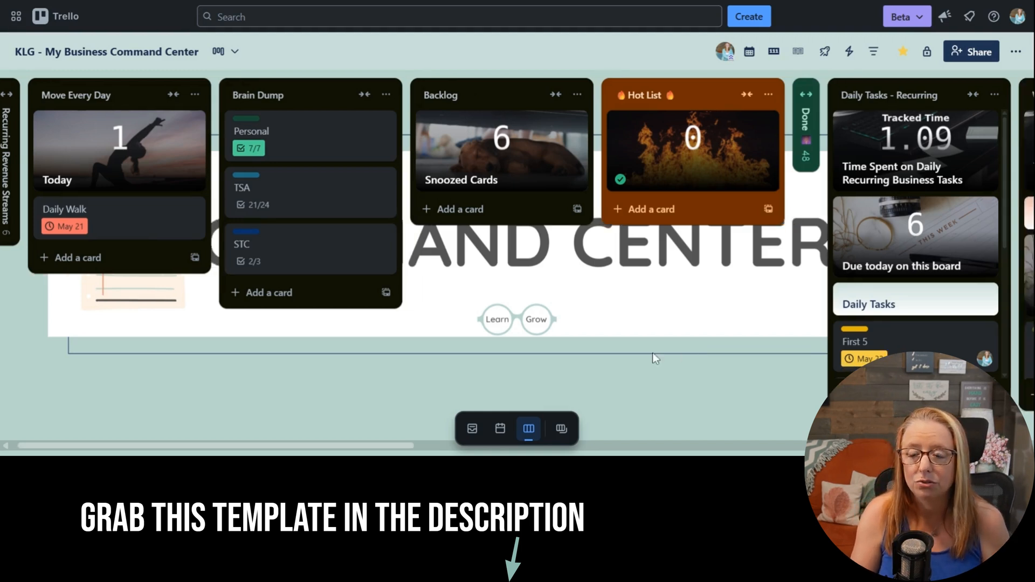
Step: Switch the side panel to the Planner calendar for May 21
scroll(right, 3)
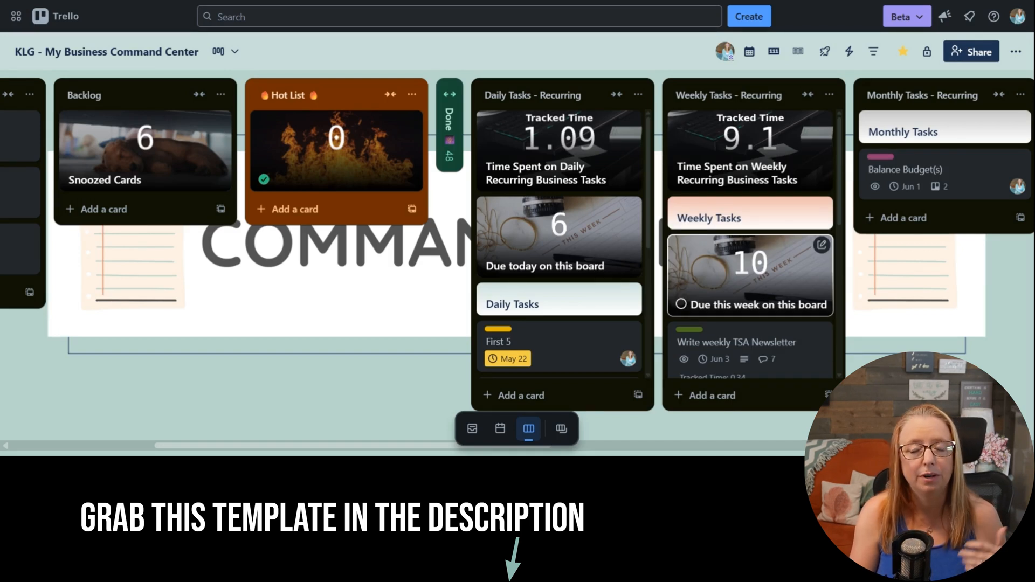
scroll(down, 3)
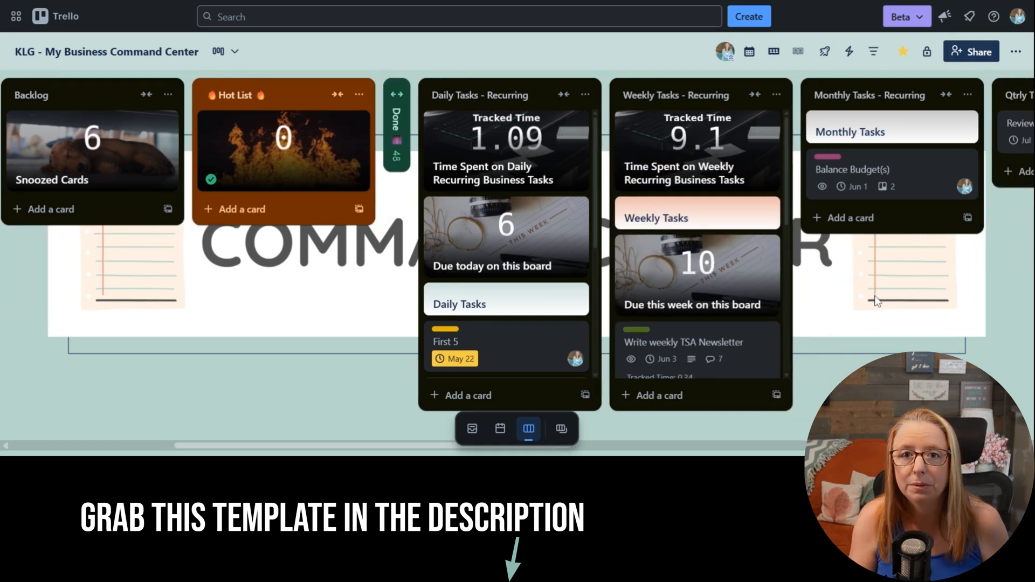
mouse_move(873, 294)
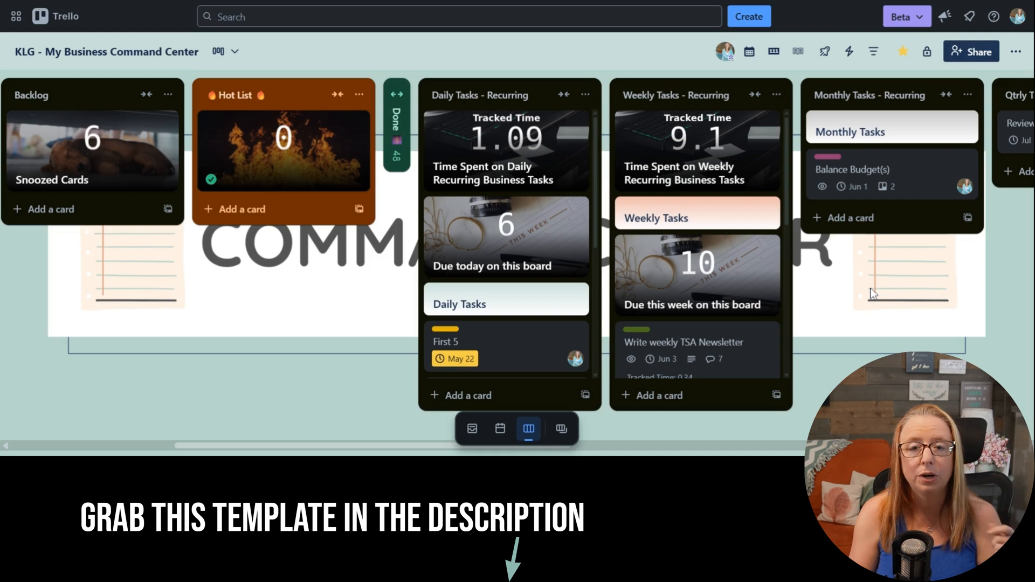
mouse_move(862, 296)
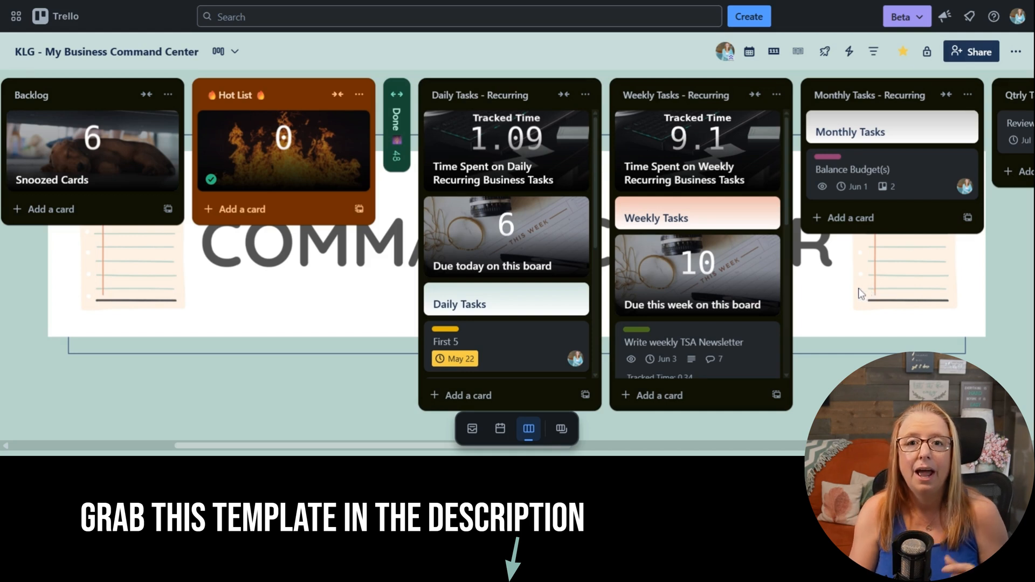
mouse_move(858, 293)
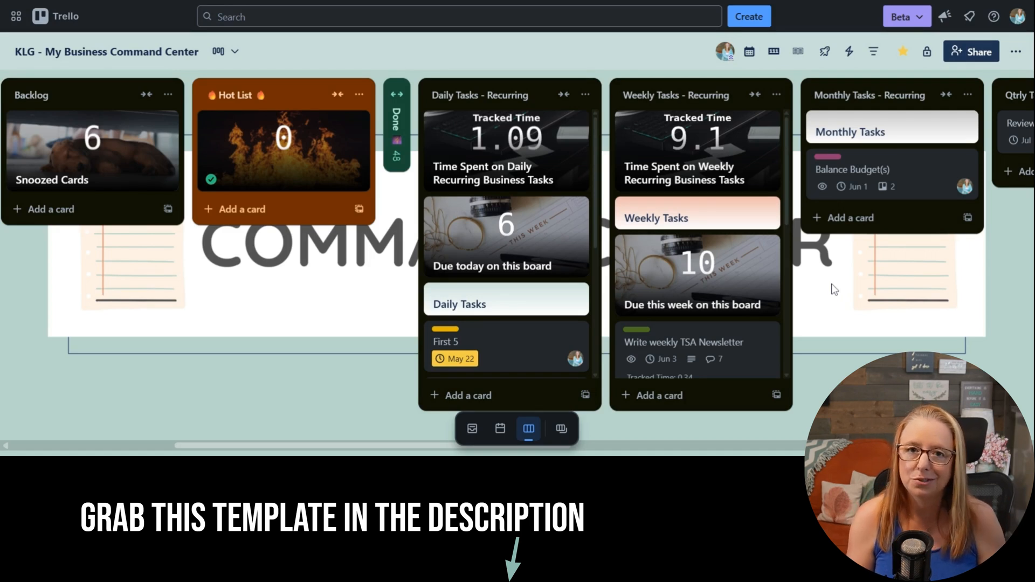
scroll(right, 3)
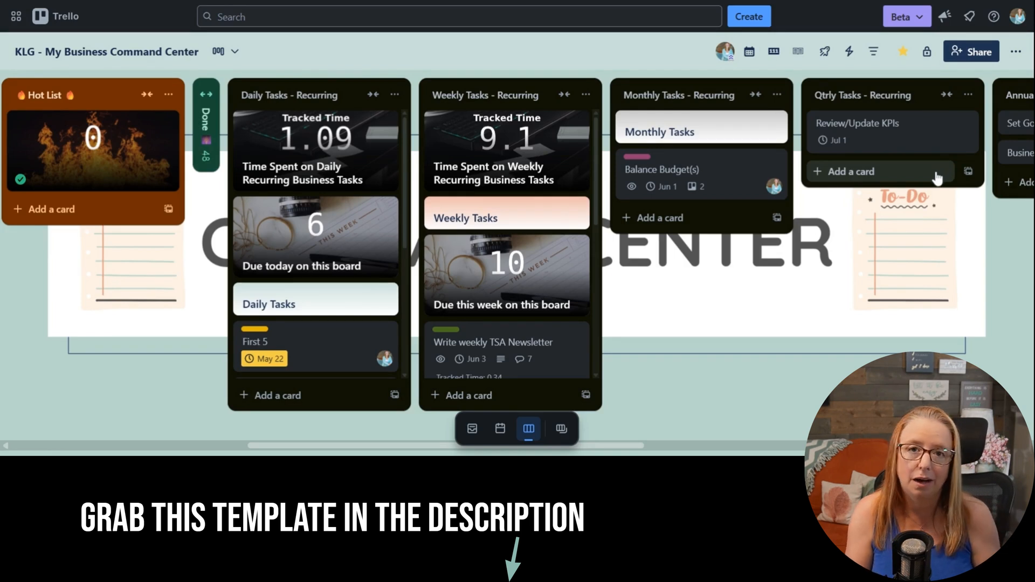
mouse_move(931, 233)
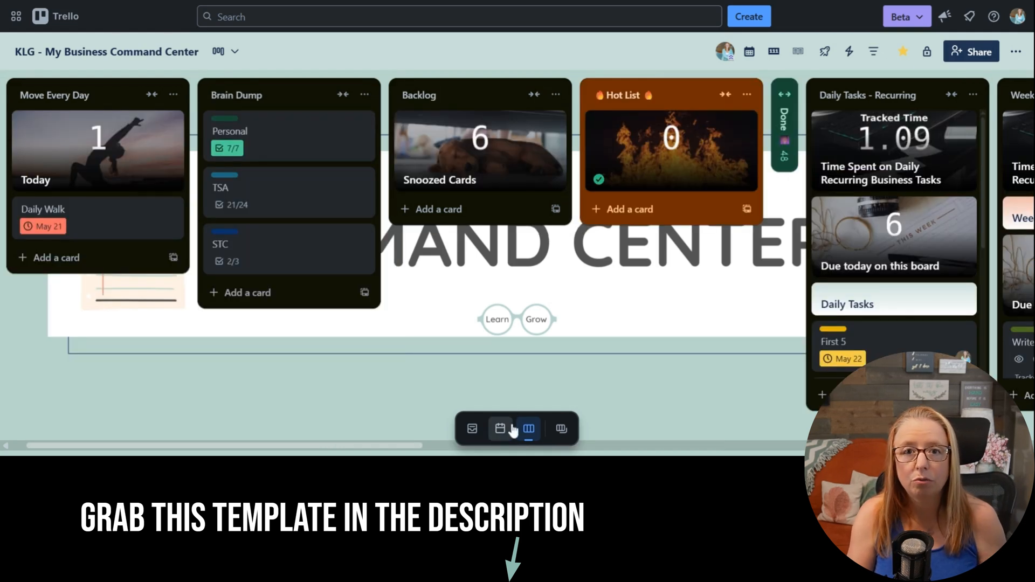
click(500, 430)
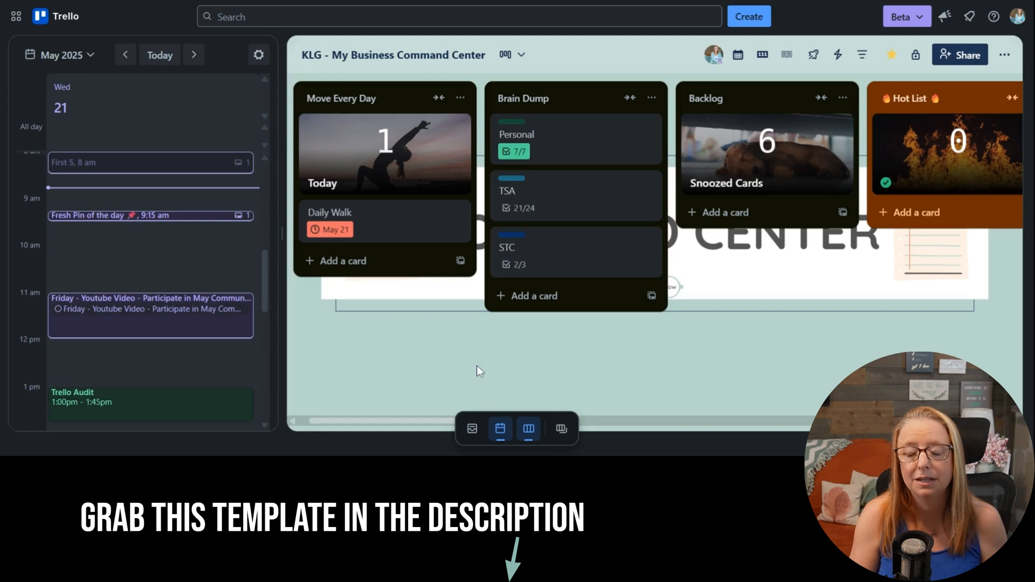
Step: Reveal the 6:30–8:00 PM Focus Time block's details with its two podcast cards
scroll(up, 3)
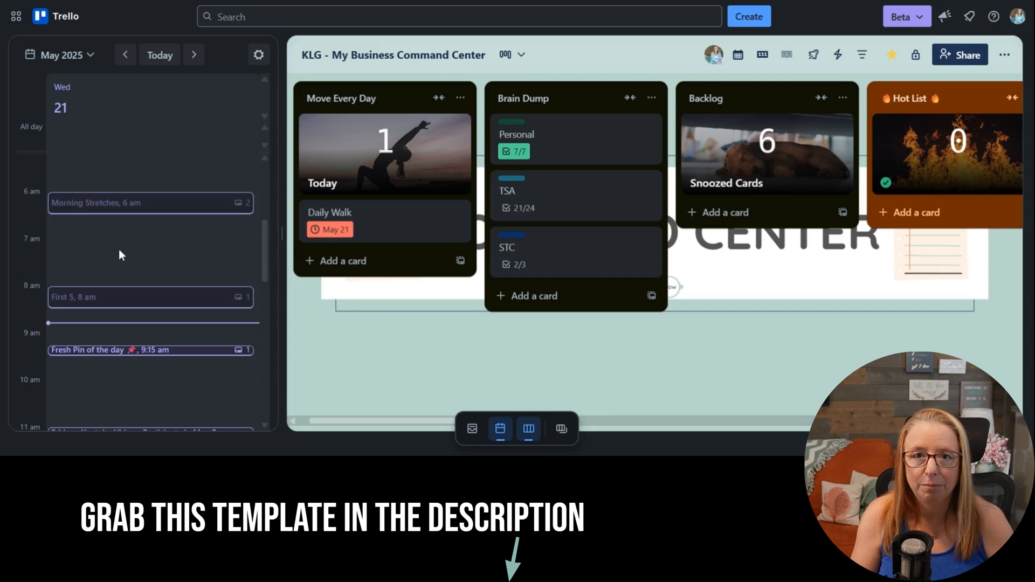
scroll(down, 3)
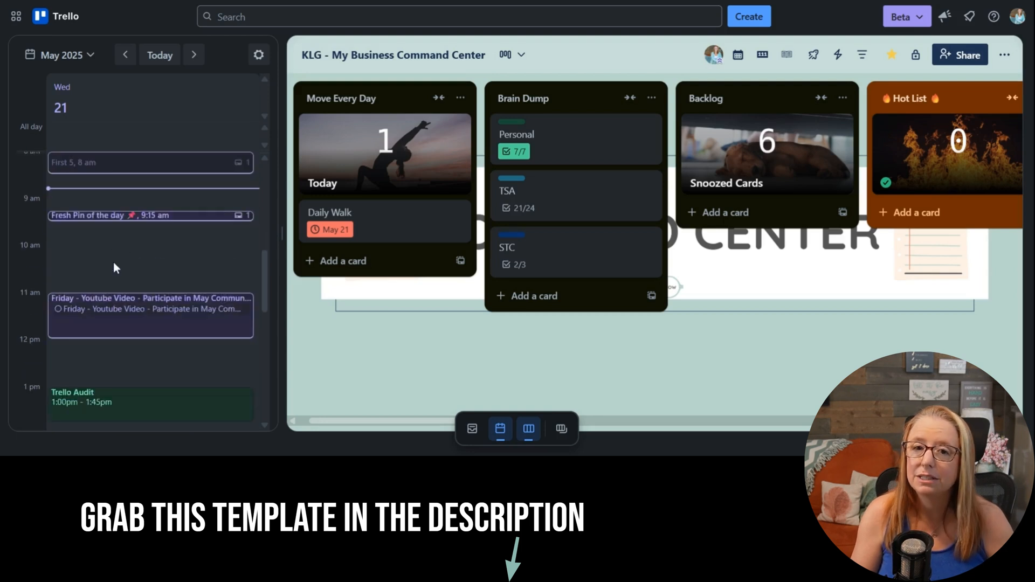
mouse_move(175, 342)
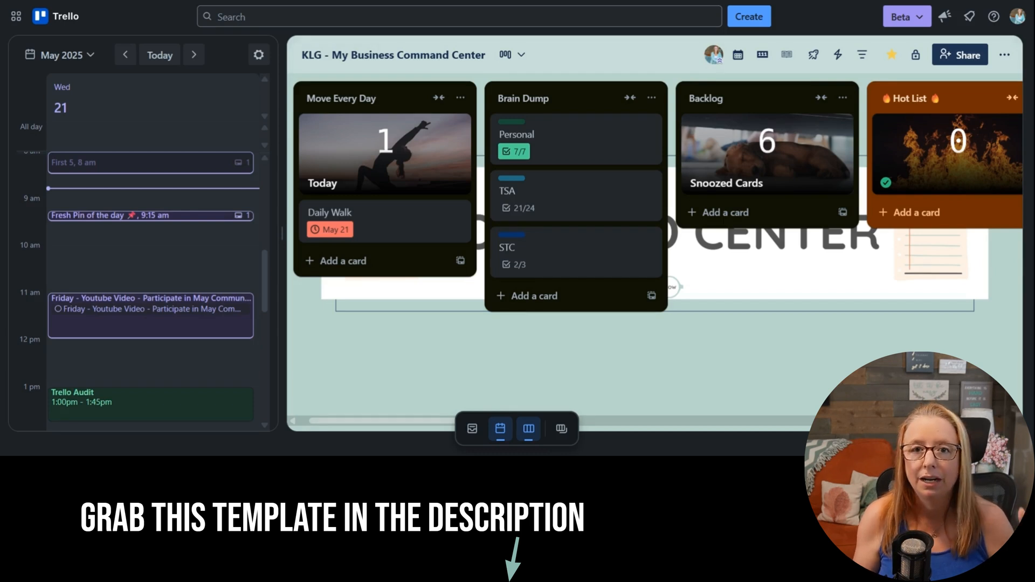
mouse_move(98, 325)
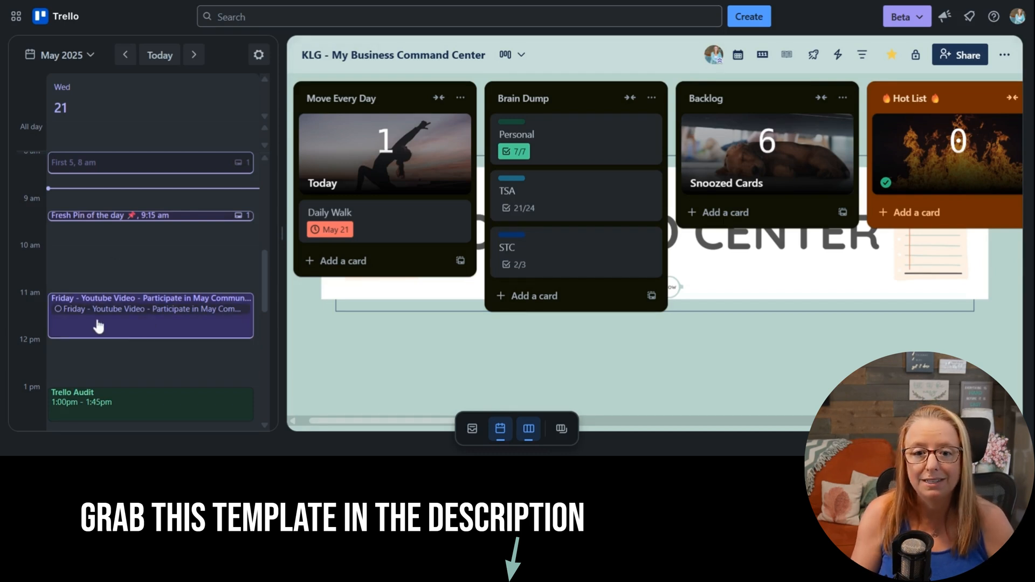
scroll(up, 3)
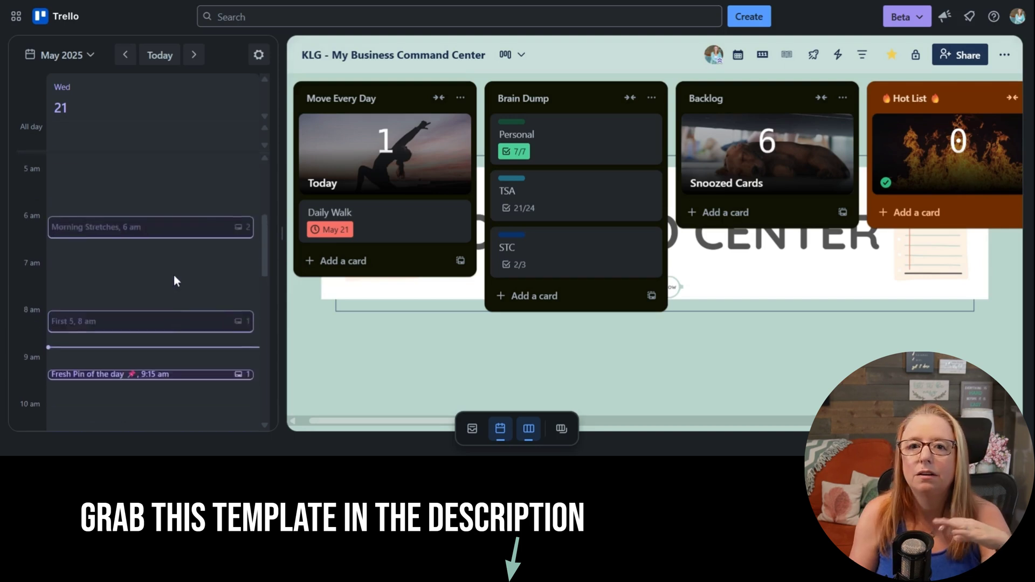
scroll(down, 3)
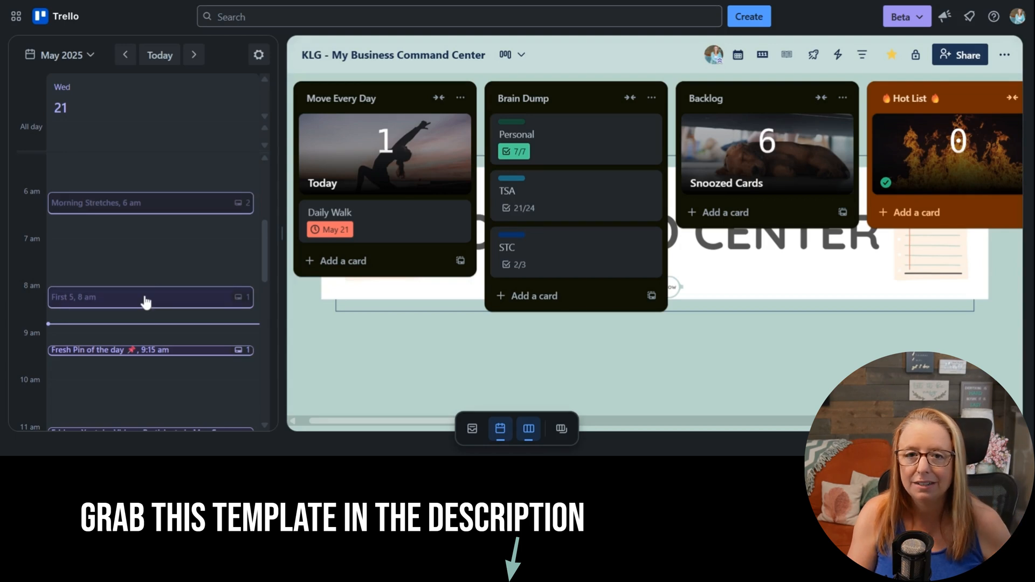
scroll(down, 3)
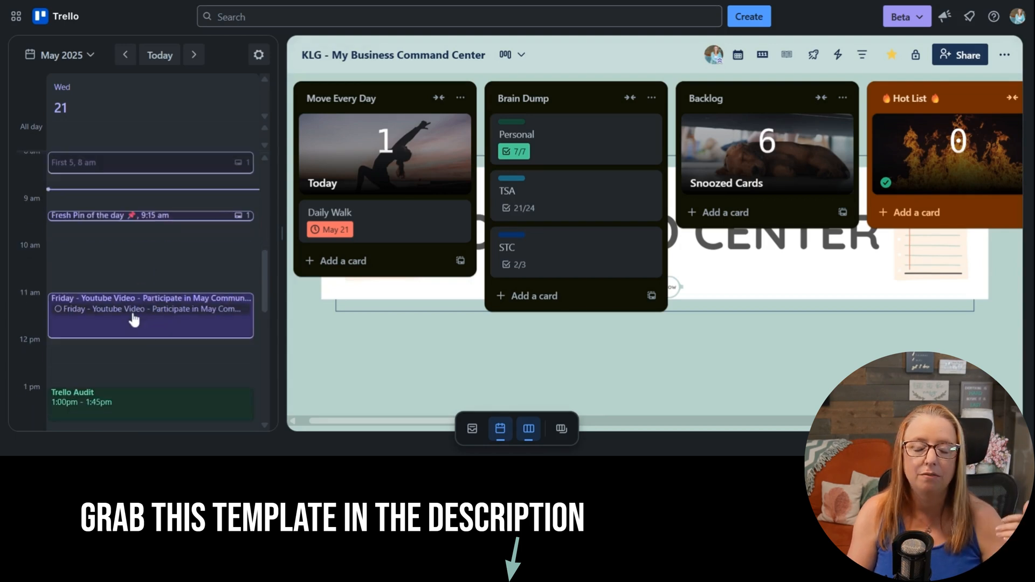
scroll(down, 3)
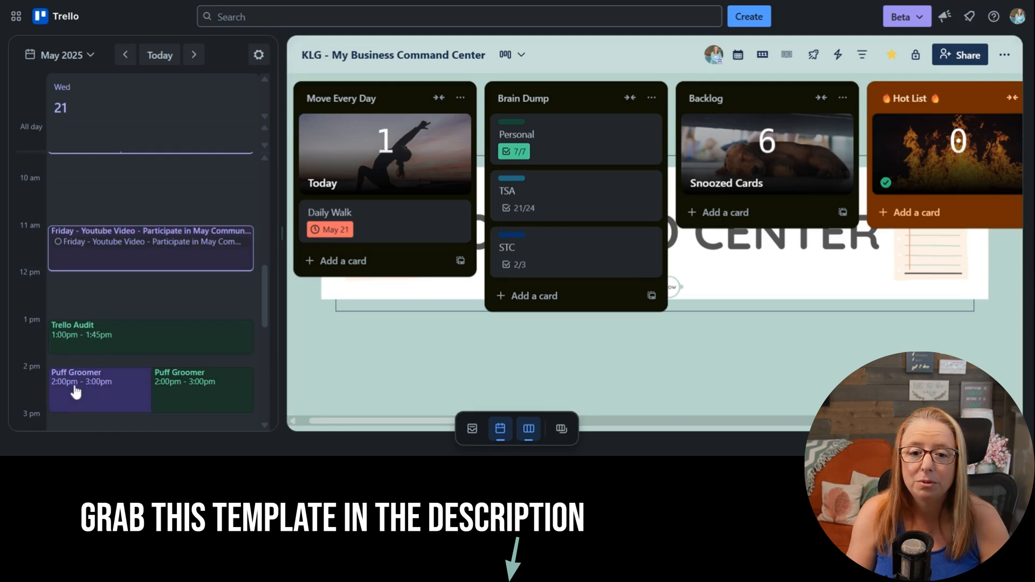
mouse_move(72, 402)
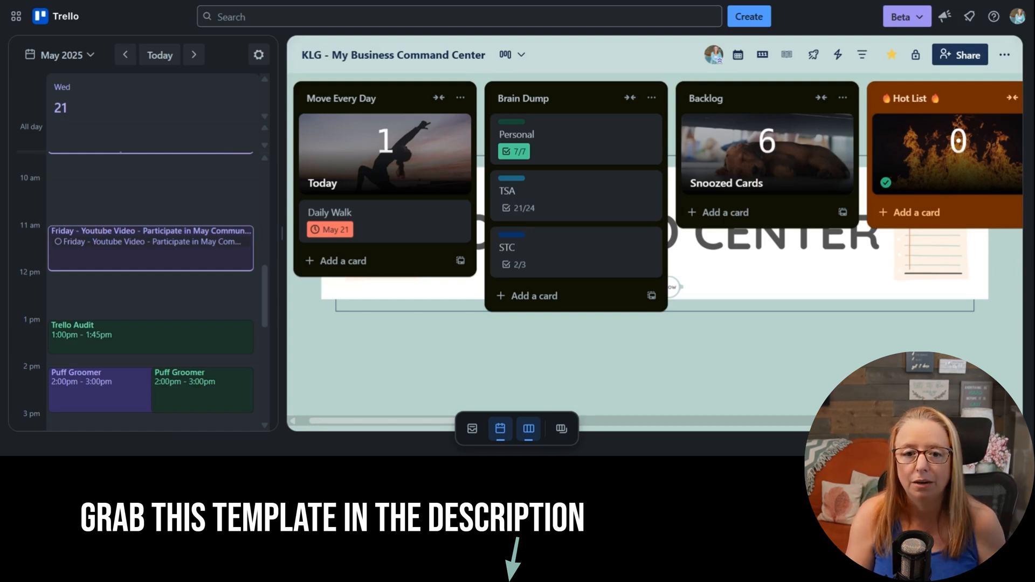
scroll(down, 3)
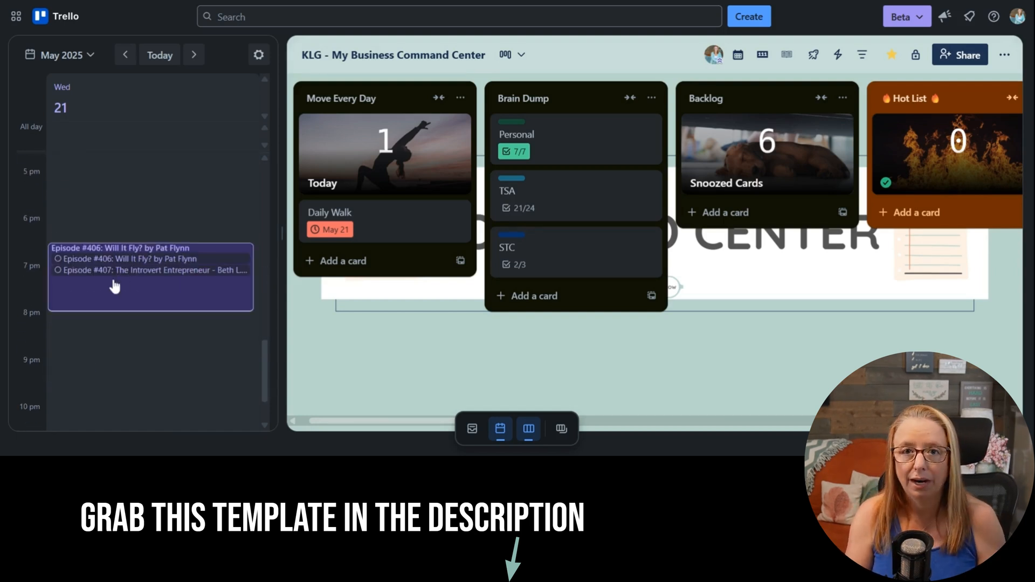
click(150, 277)
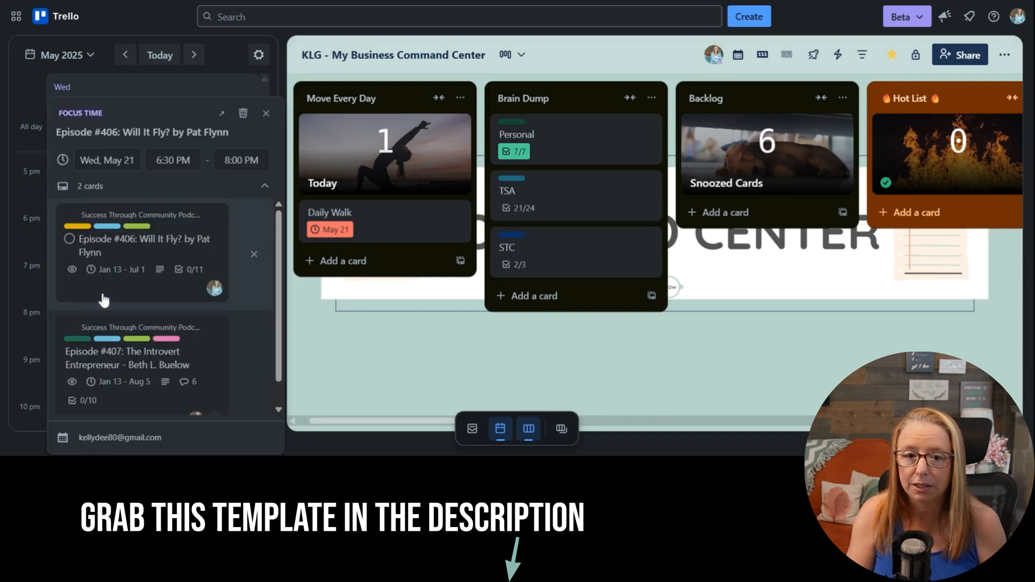